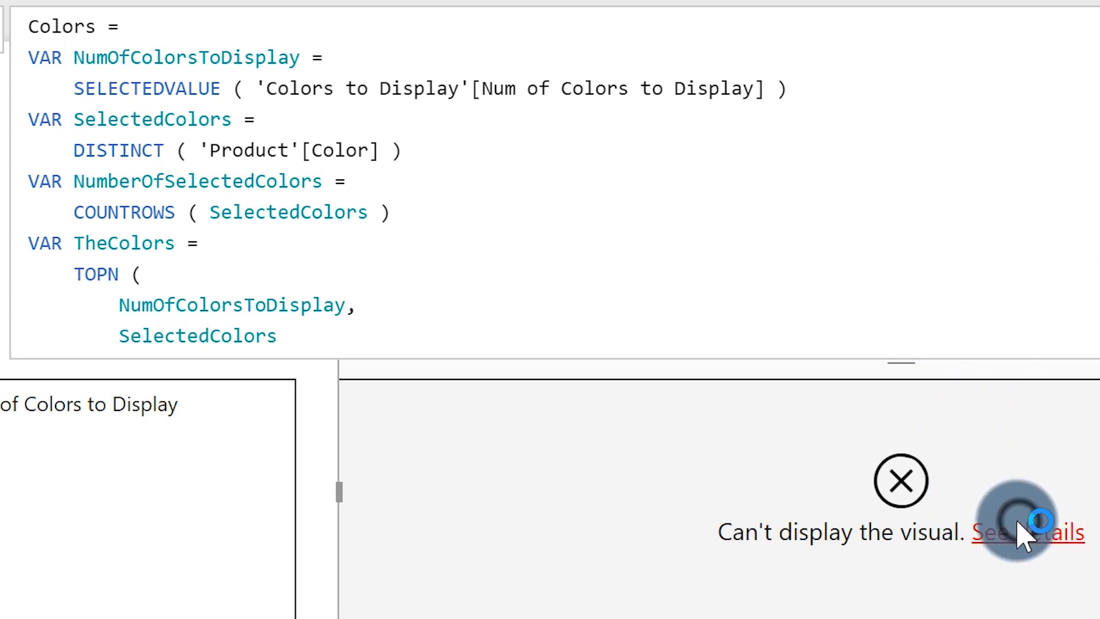
# Step: Return NumOfColorsToDisplay from the Colors measure and view the Integer-versus-Text error details
pyautogui.click(1027, 533)
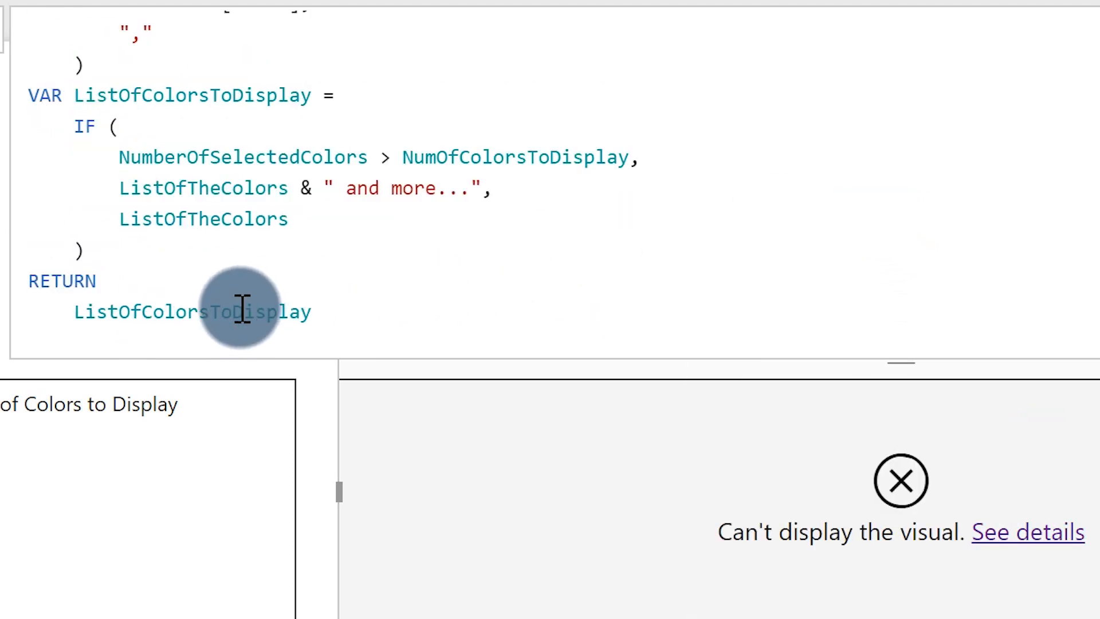
pyautogui.scroll(3)
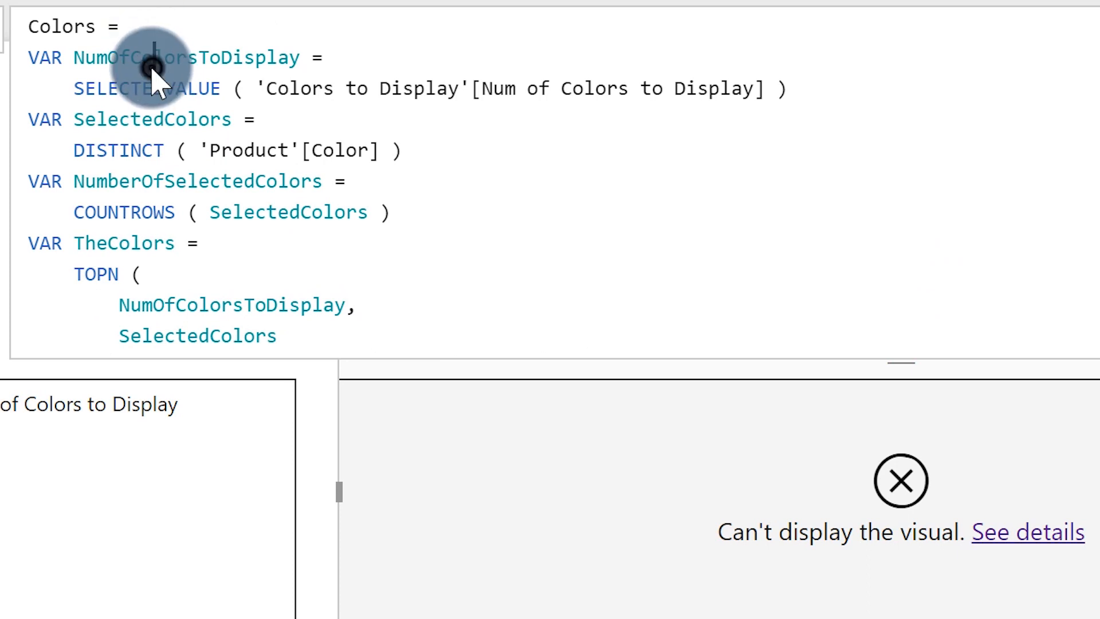
pyautogui.scroll(-3)
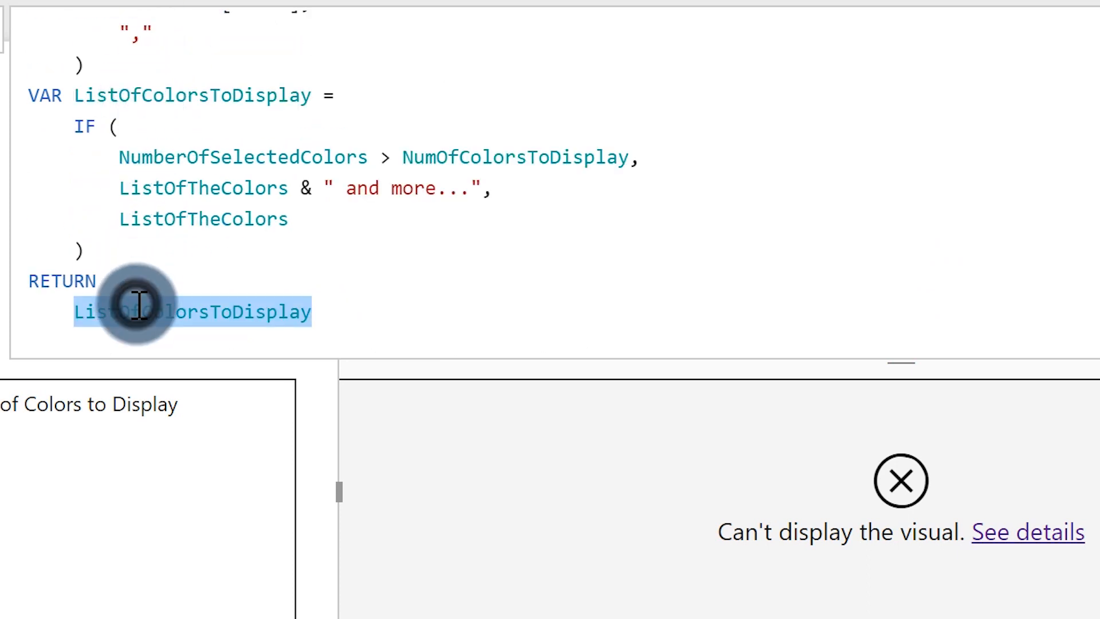
pyautogui.write('NumOfColorsToDisplay')
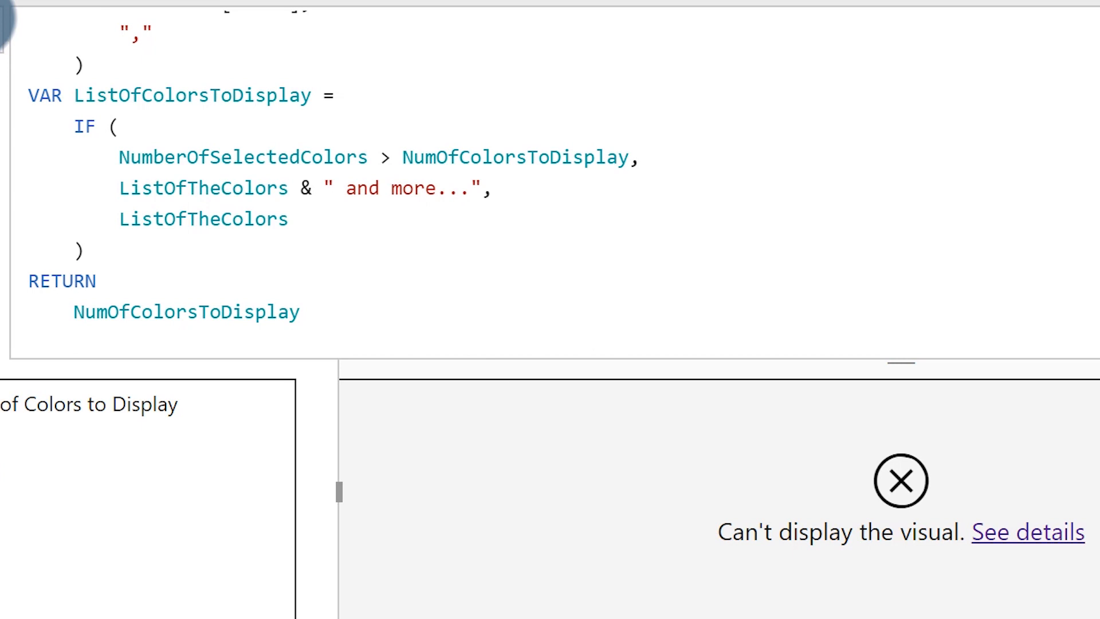
pyautogui.moveTo(989, 529)
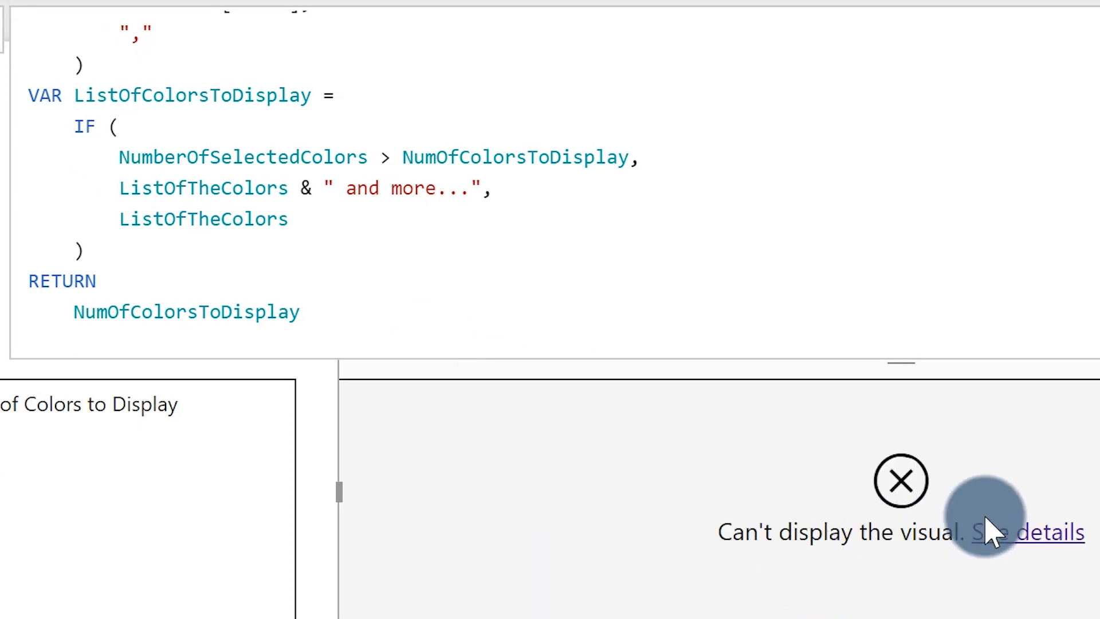
pyautogui.moveTo(1027, 531)
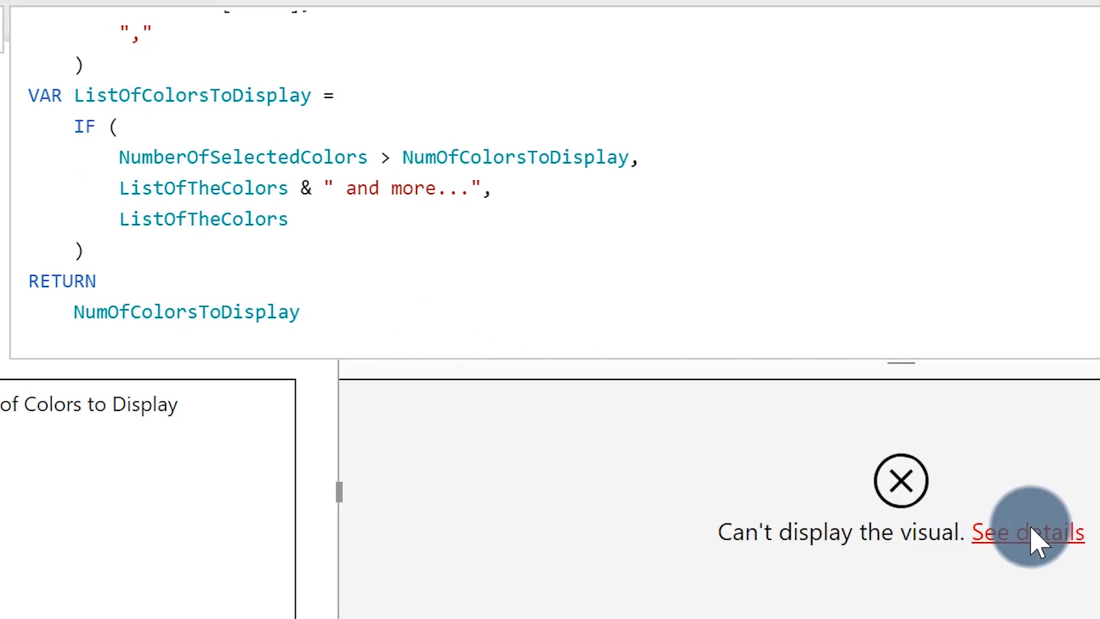
pyautogui.click(1028, 532)
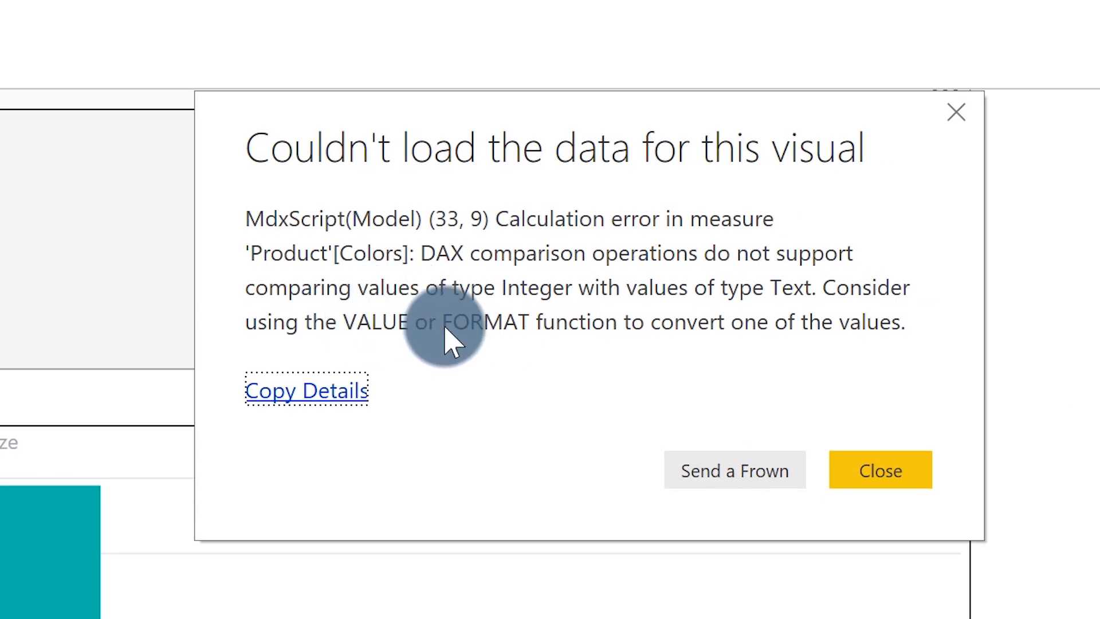
pyautogui.moveTo(463, 344)
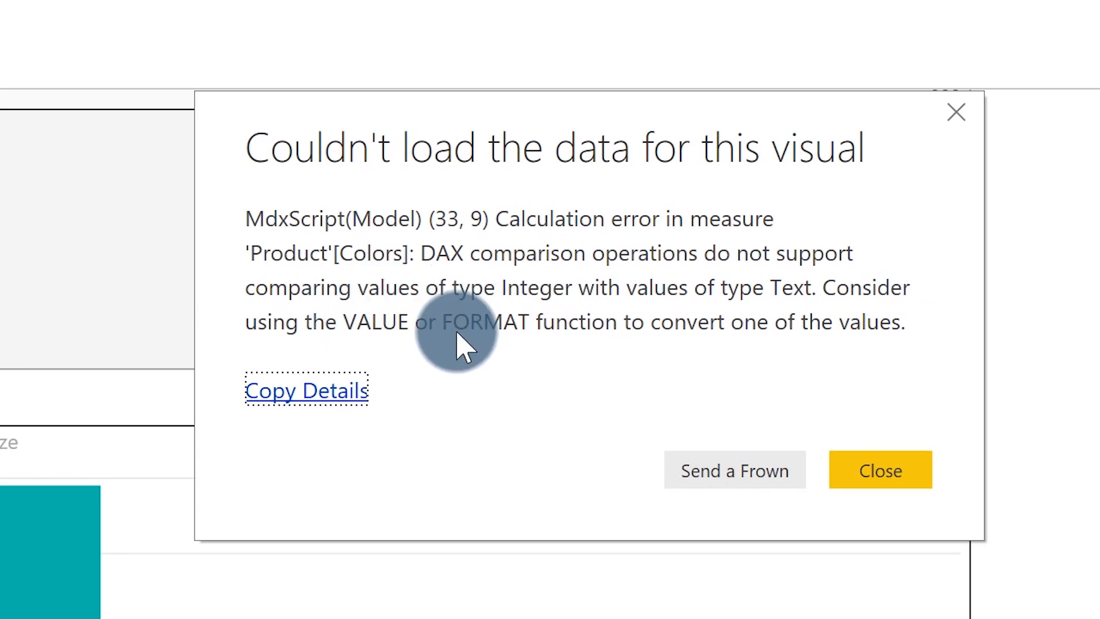
# Step: Close the error details and scroll up to NumOfColorsToDisplay's SELECTEDVALUE definition
pyautogui.click(880, 469)
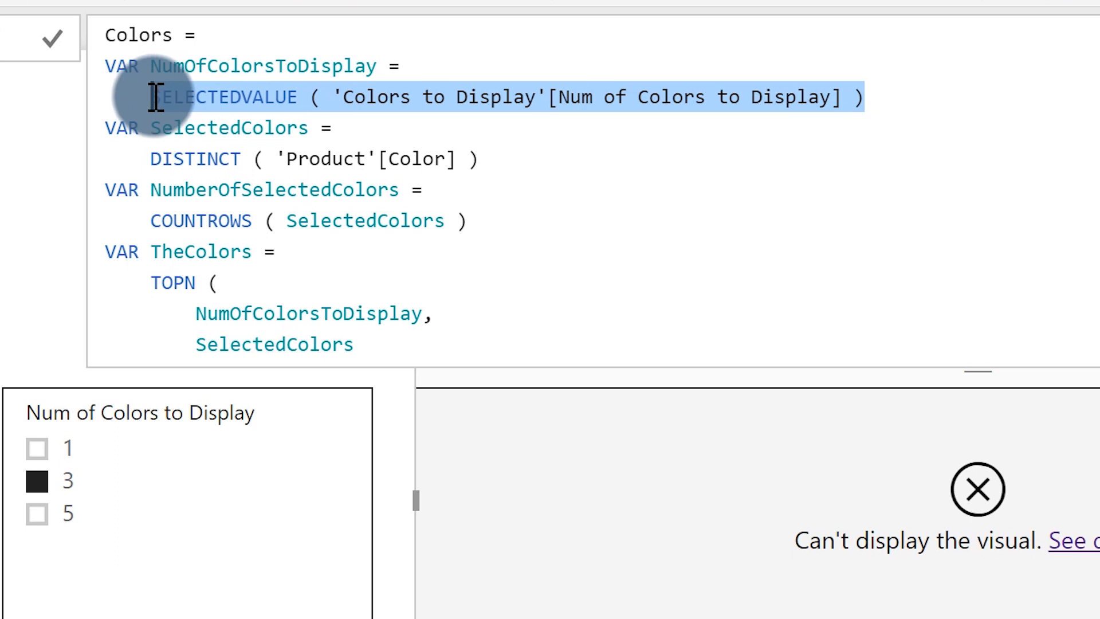
pyautogui.moveTo(435, 176)
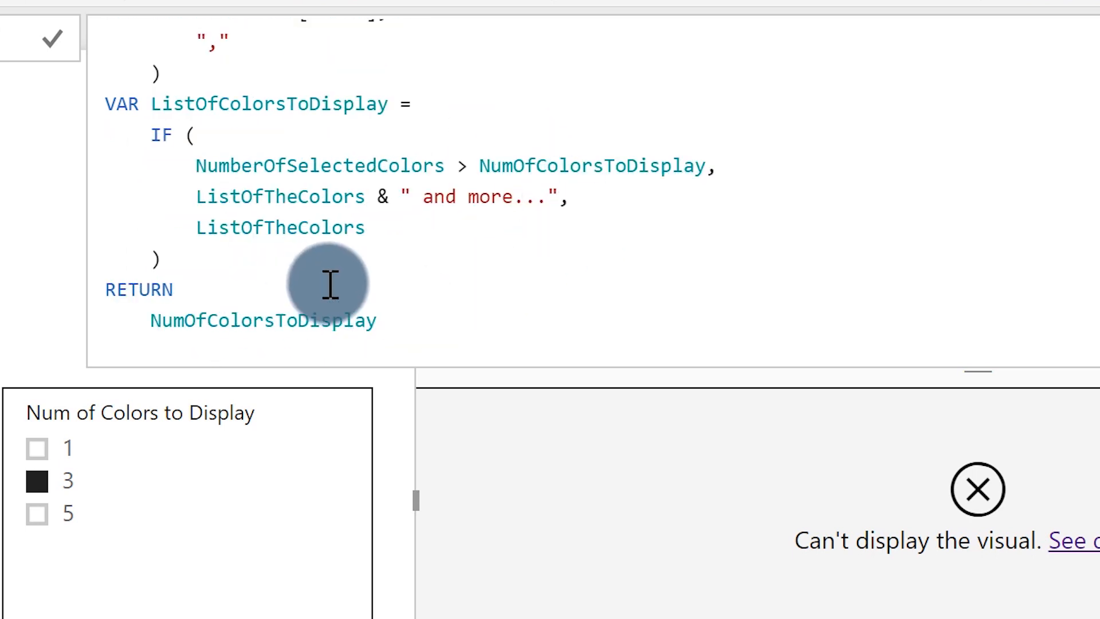
pyautogui.moveTo(470, 210)
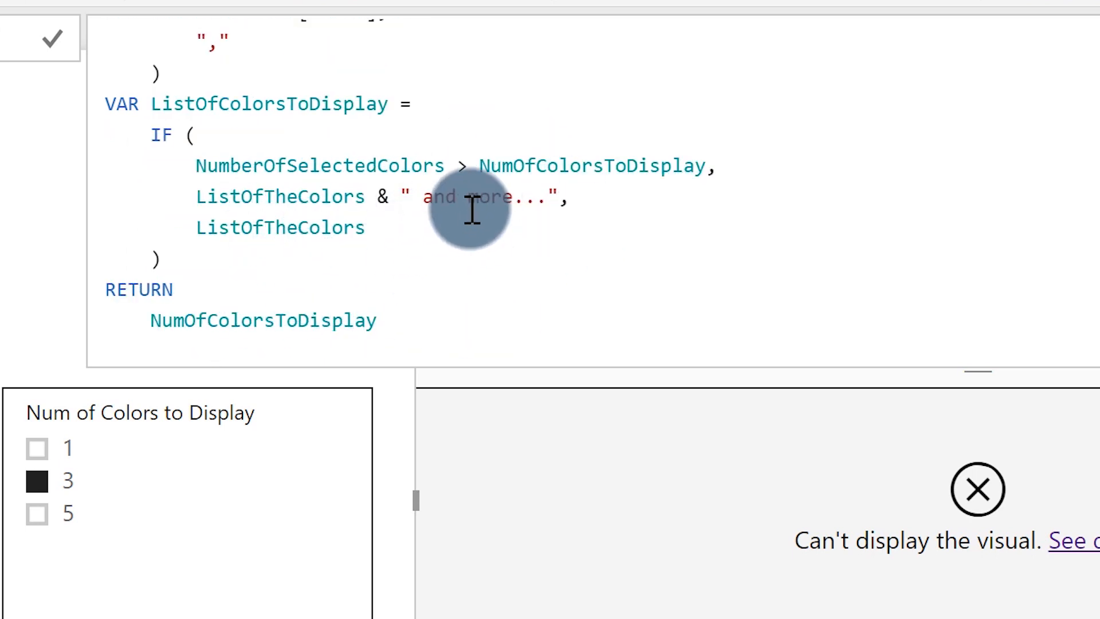
pyautogui.scroll(3)
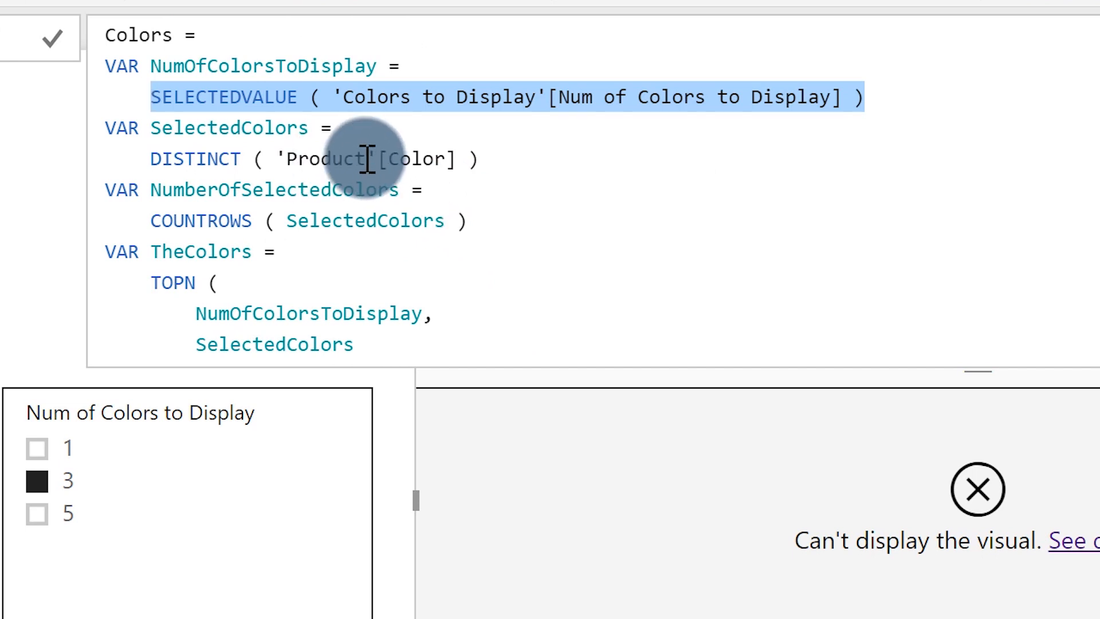
pyautogui.moveTo(263, 98)
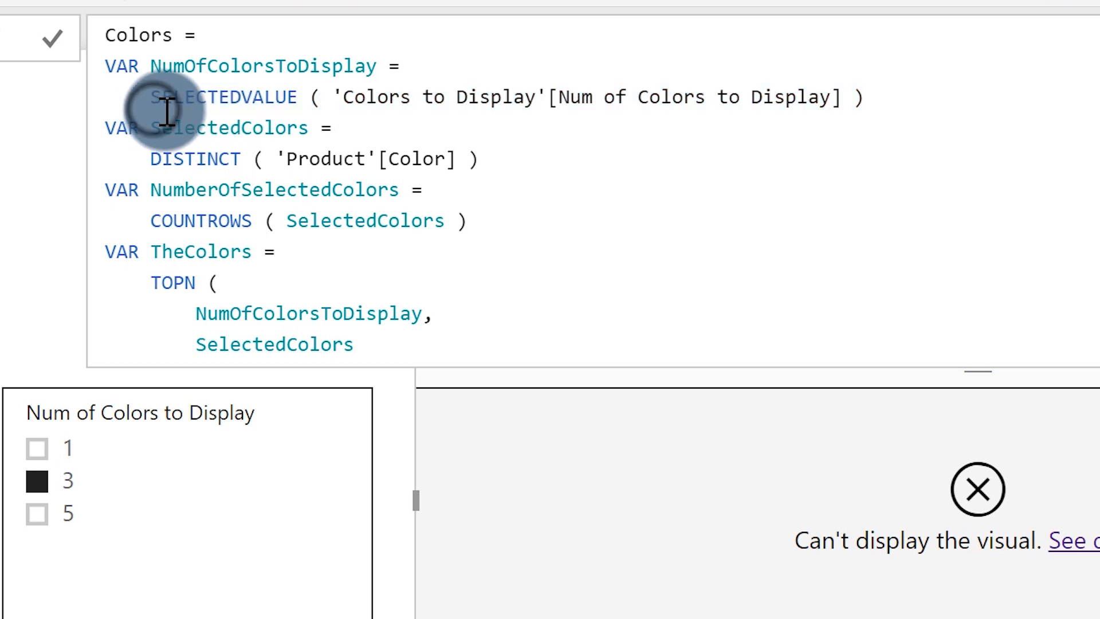
# Step: Wrap SELECTEDVALUE in VALUE( ) so the Colors card displays 3
pyautogui.write('VALUE (')
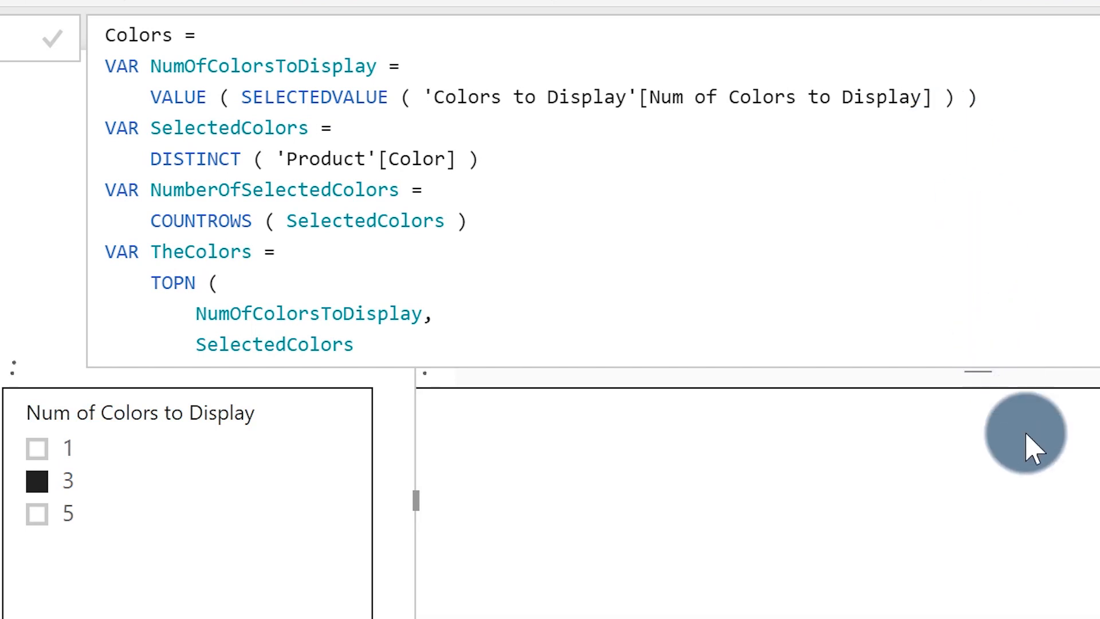
pyautogui.moveTo(1027, 569)
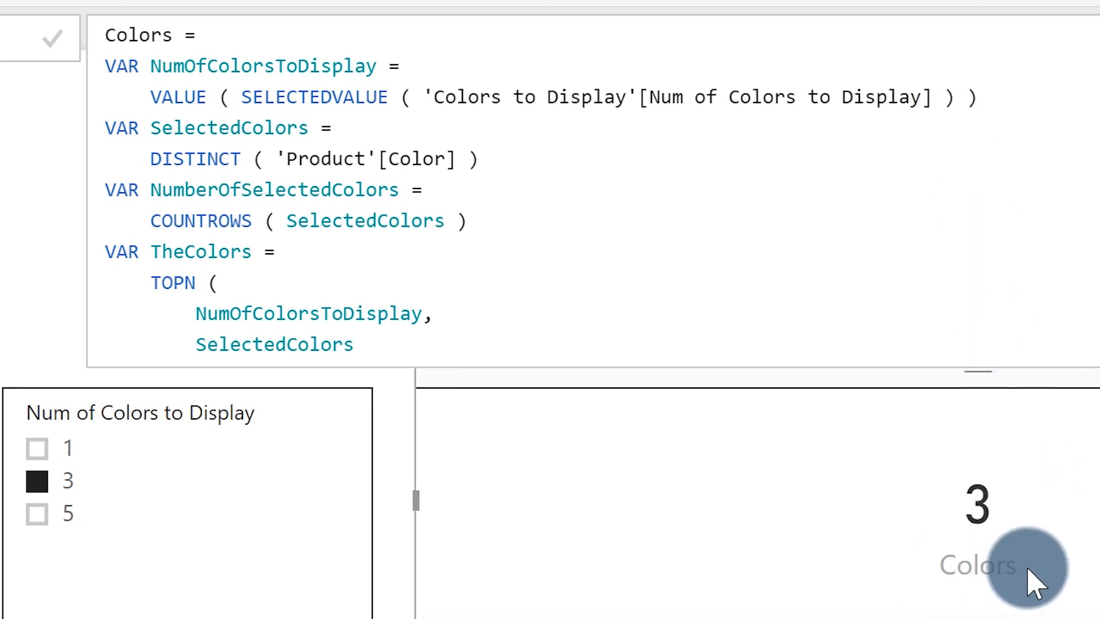
pyautogui.moveTo(1006, 551)
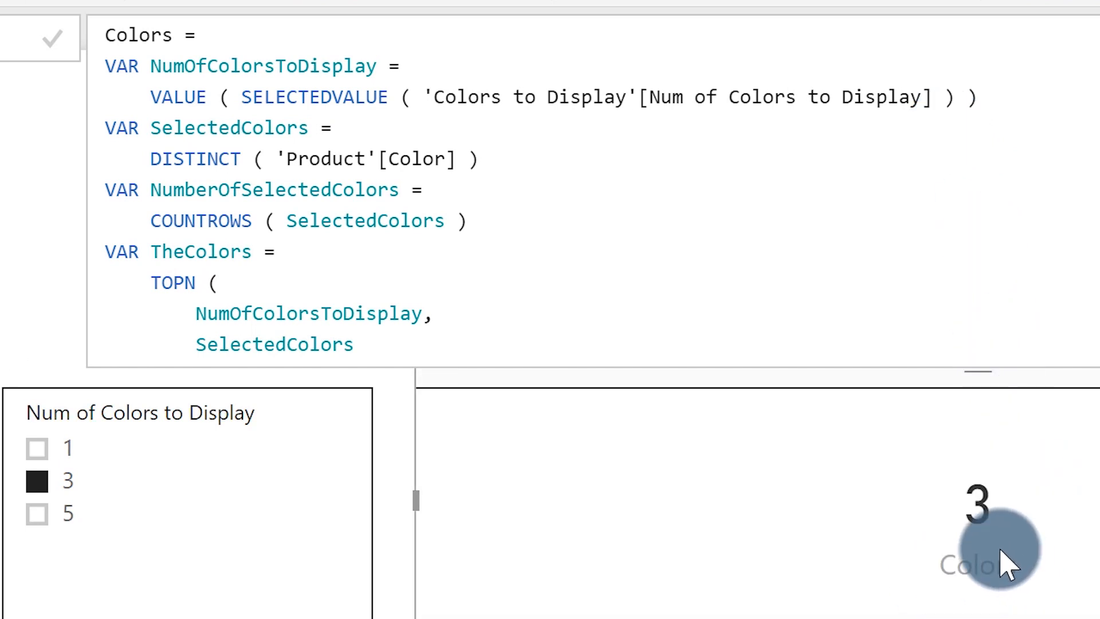
pyautogui.scroll(-3)
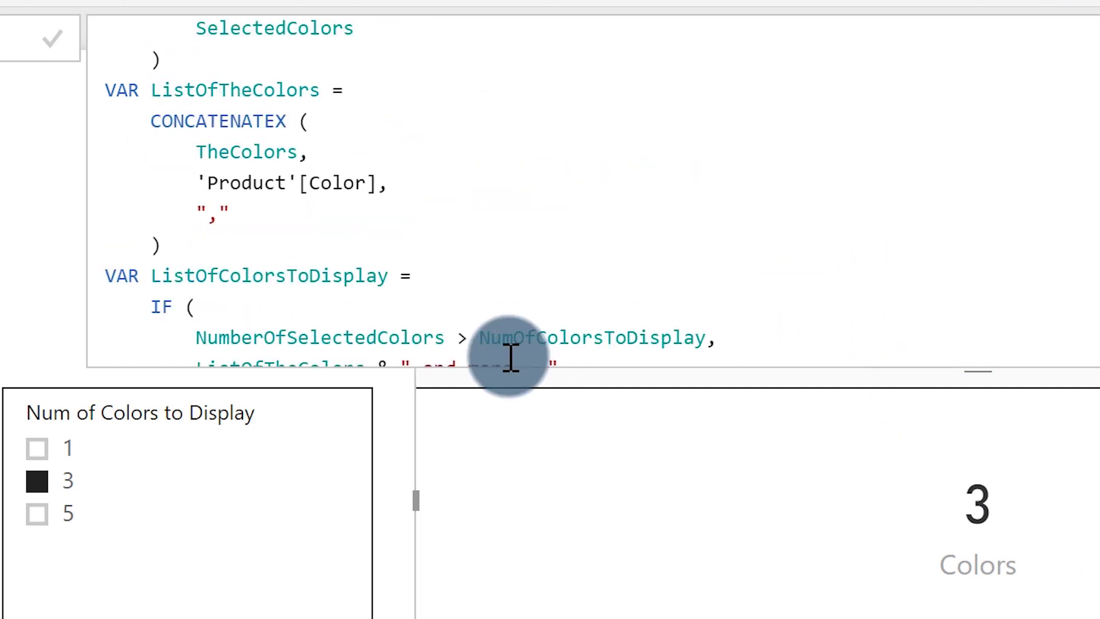
pyautogui.scroll(-3)
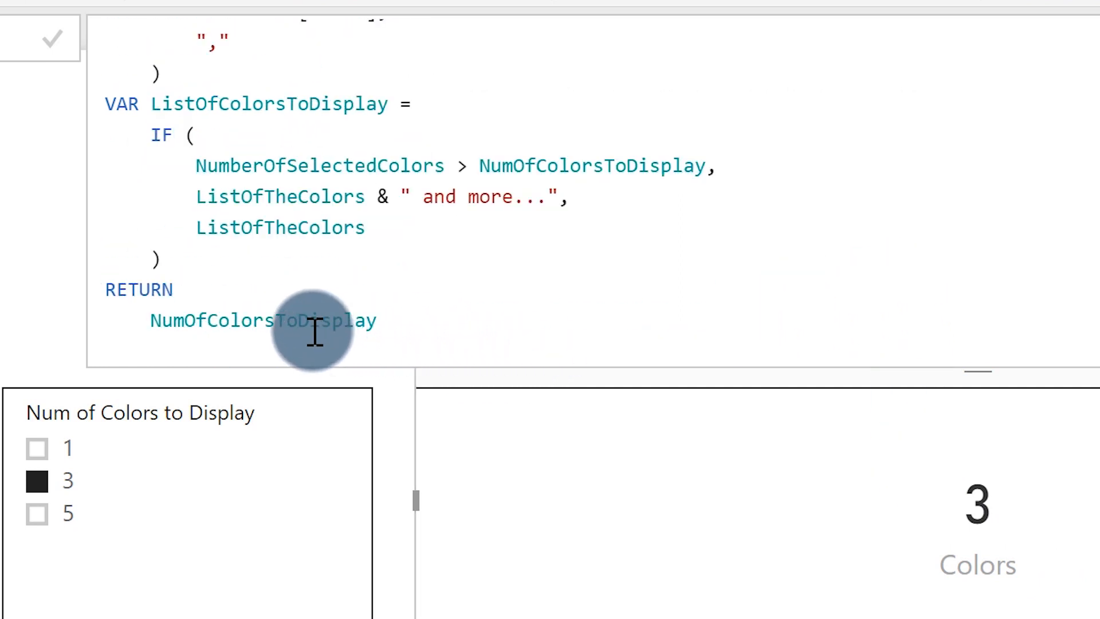
pyautogui.scroll(3)
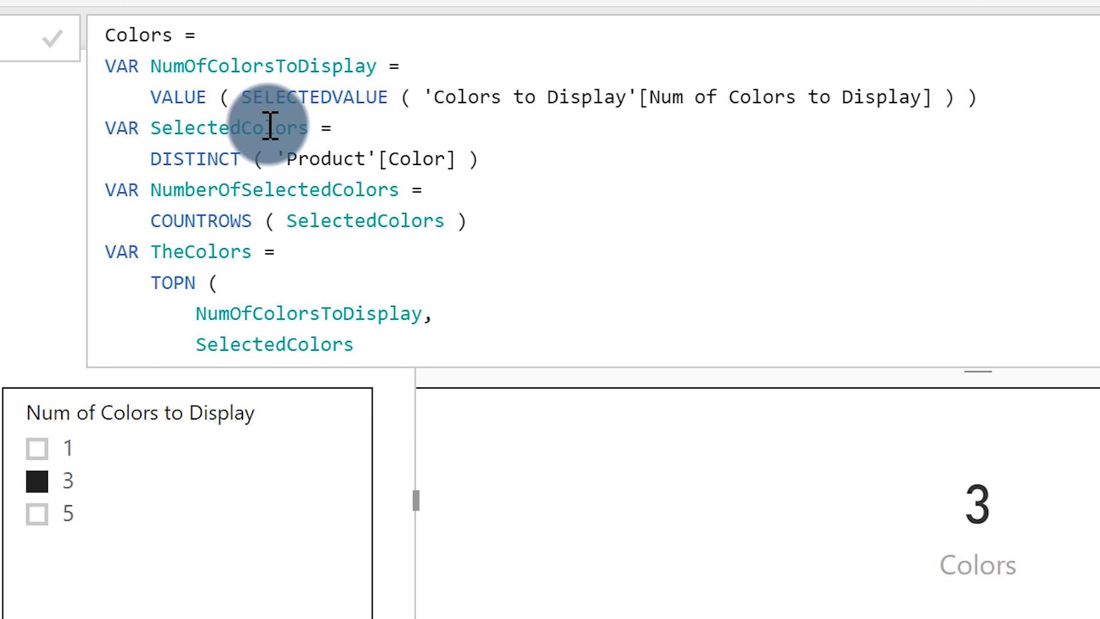